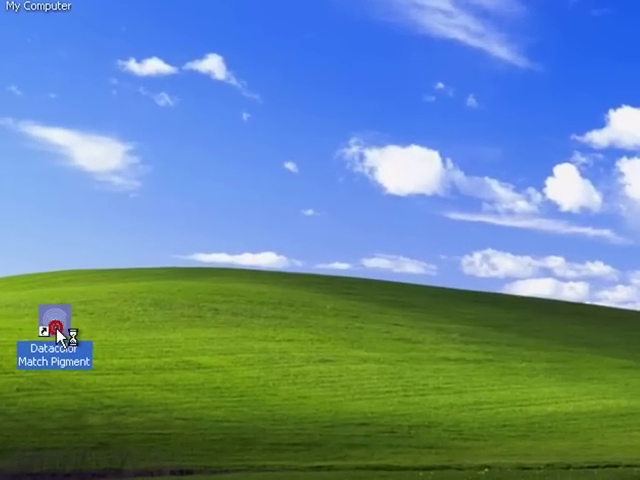
Launch MATCH PIGMENT, log in, and open Formula Central for a new job.
{"action": "double_click", "coordinate": [57, 325]}
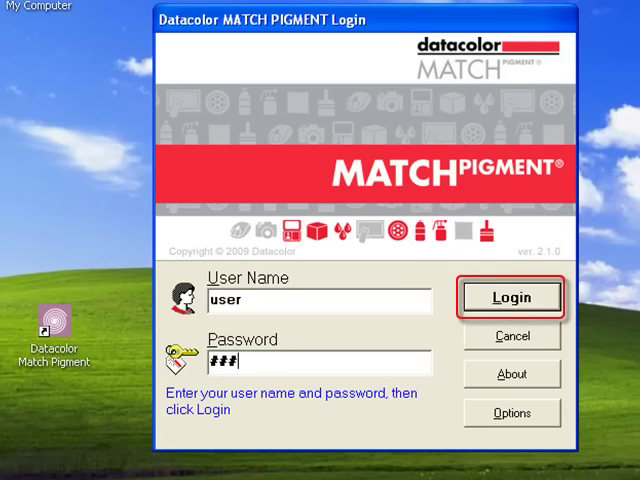
{"action": "left_click", "coordinate": [510, 297]}
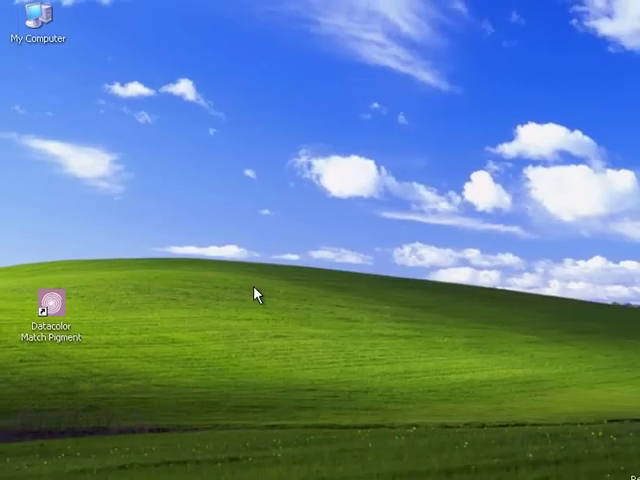
{"action": "double_click", "coordinate": [55, 305]}
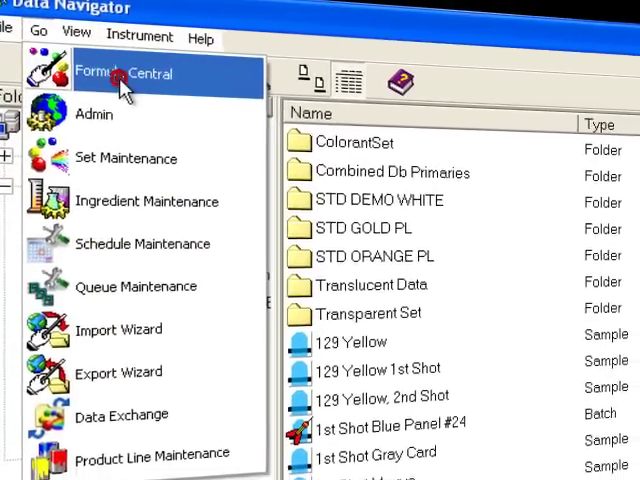
{"action": "left_click", "coordinate": [120, 74]}
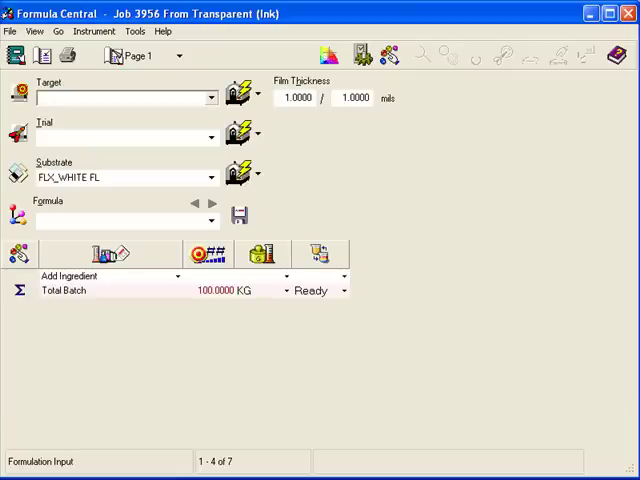
{"action": "mouse_move", "coordinate": [556, 214]}
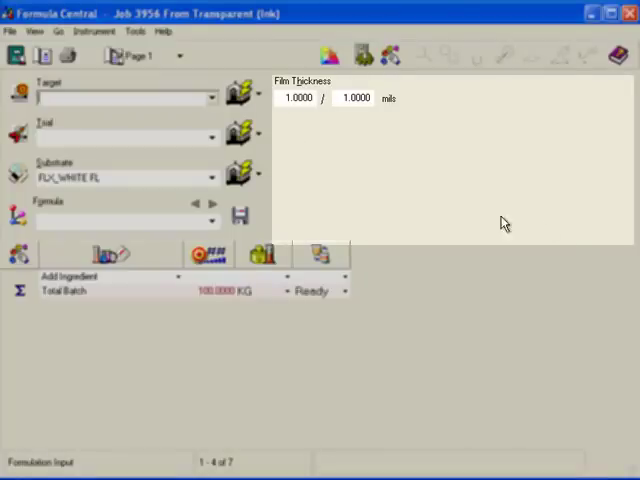
{"action": "mouse_move", "coordinate": [593, 238]}
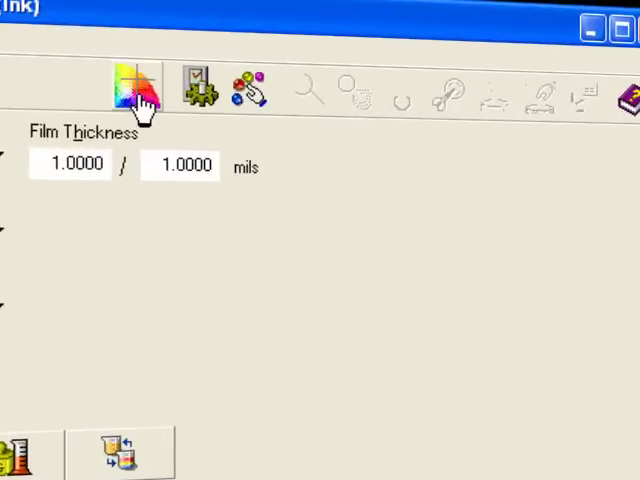
{"action": "left_click", "coordinate": [137, 84]}
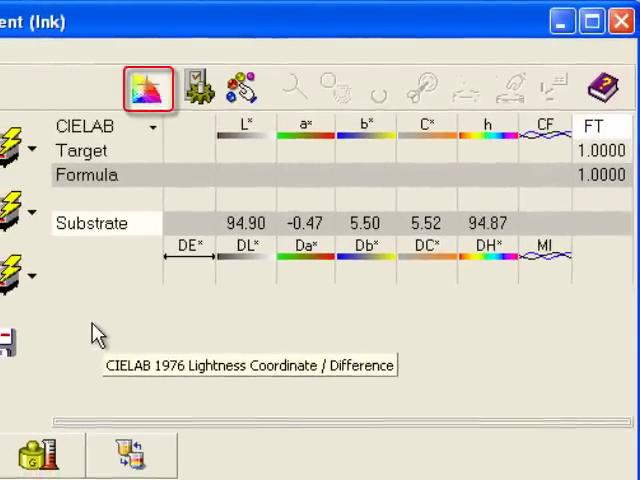
{"action": "mouse_move", "coordinate": [148, 90]}
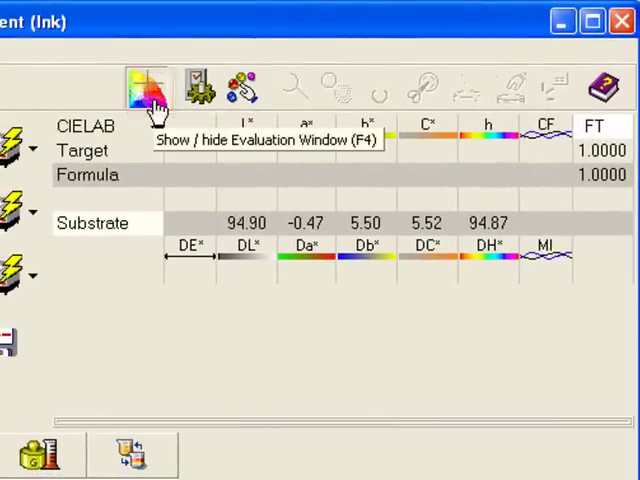
{"action": "left_click", "coordinate": [147, 85]}
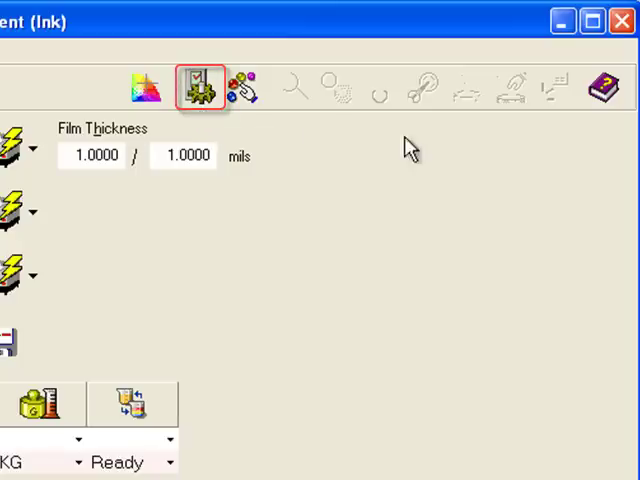
{"action": "left_click", "coordinate": [203, 85]}
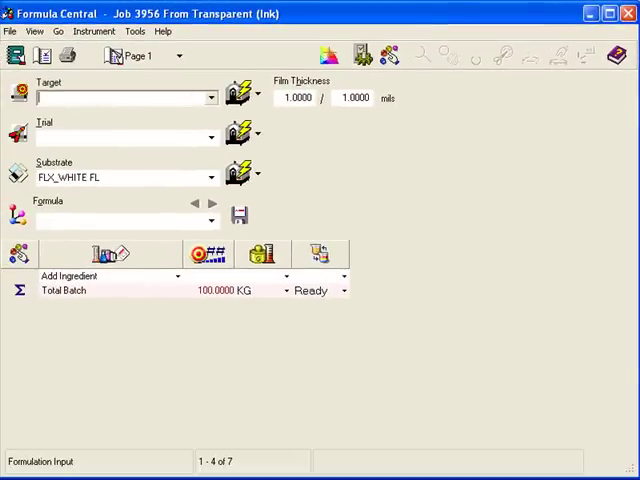
{"action": "mouse_move", "coordinate": [383, 208]}
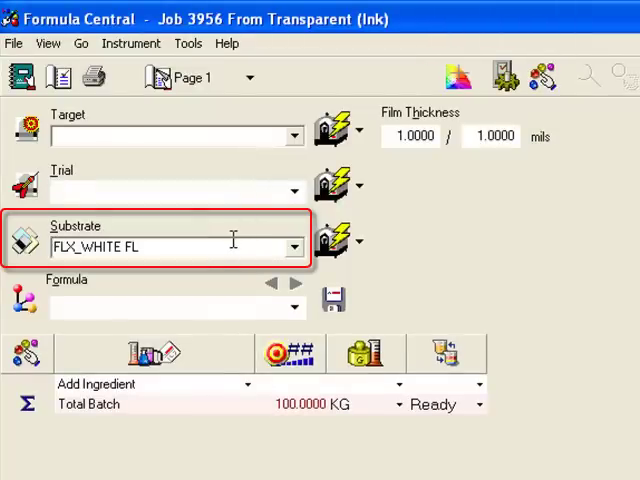
{"action": "mouse_move", "coordinate": [232, 240]}
{"action": "type", "text": "128"}
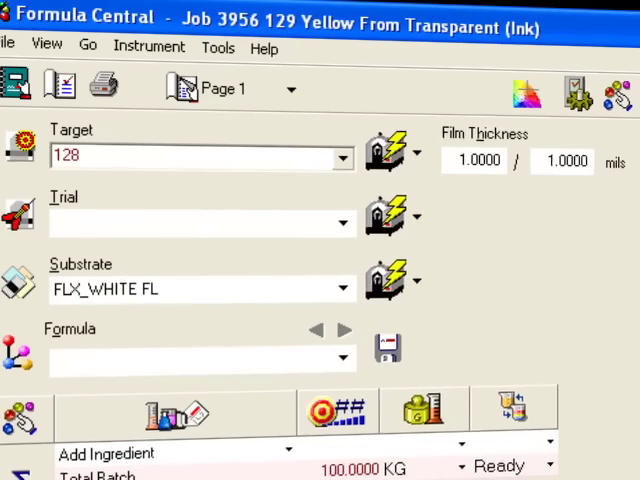
Pick 129 Yellow from the Target field dropdown as the job's target.
{"action": "left_click", "coordinate": [417, 155]}
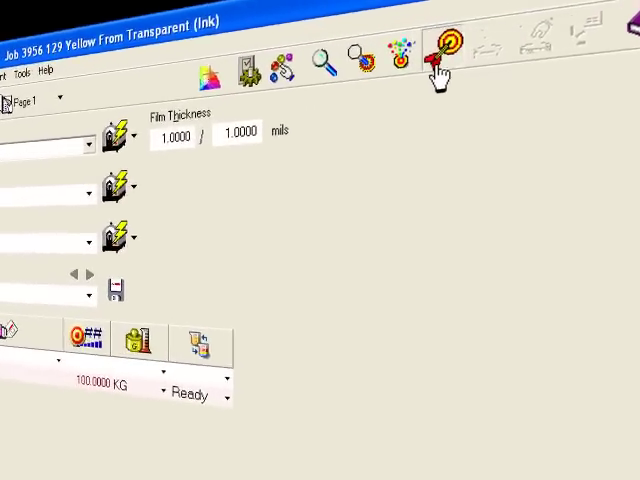
Run Formulate to produce a correction and five predicted formulas for 129 Yellow.
{"action": "left_click", "coordinate": [446, 45]}
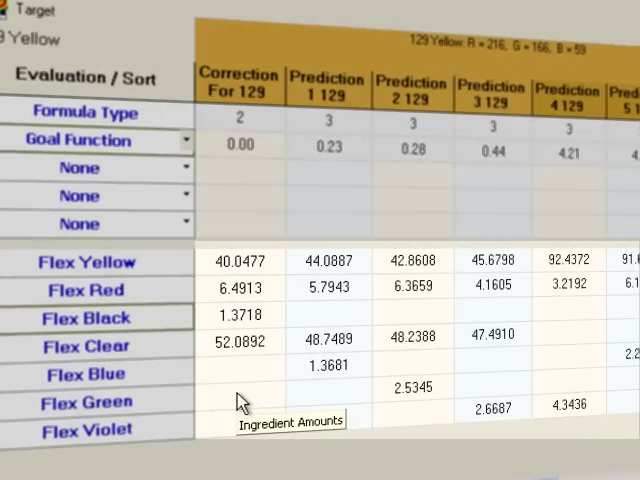
{"action": "mouse_move", "coordinate": [245, 195]}
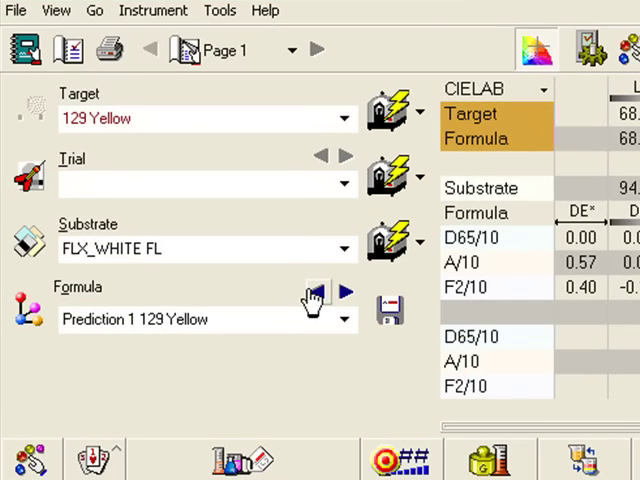
Step through Predictions 1–3 in the spectral graph view, ending on Prediction 1 (DE 0.00).
{"action": "left_click", "coordinate": [55, 11]}
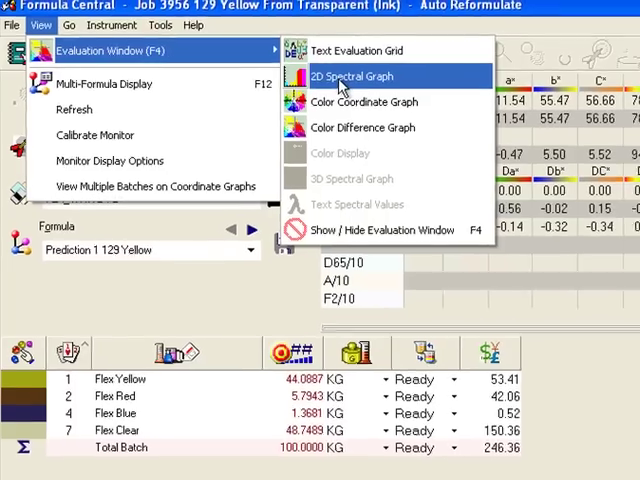
{"action": "left_click", "coordinate": [351, 76]}
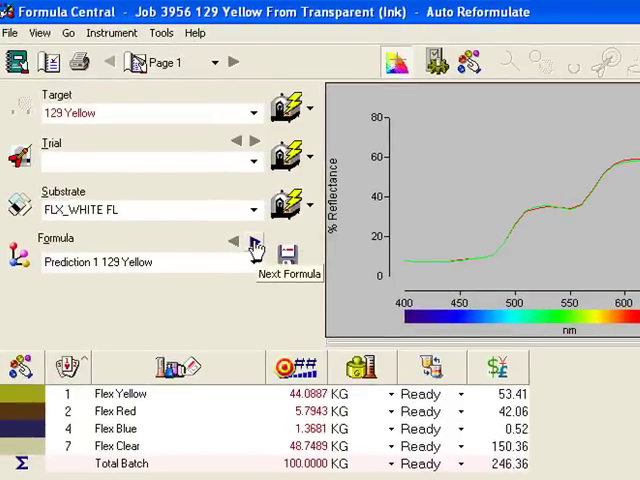
{"action": "left_click", "coordinate": [252, 245]}
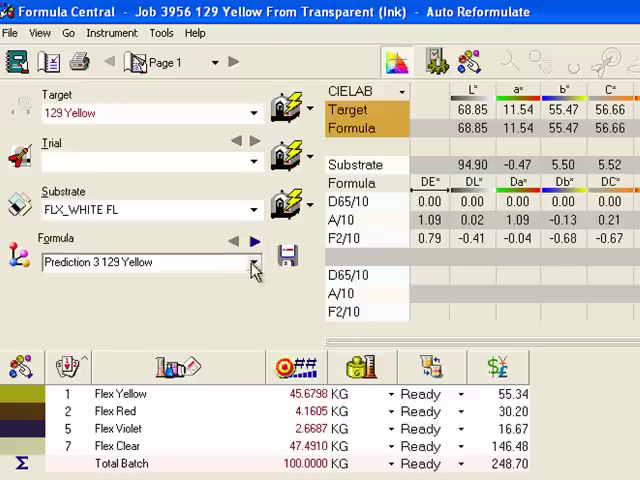
{"action": "left_click", "coordinate": [235, 244]}
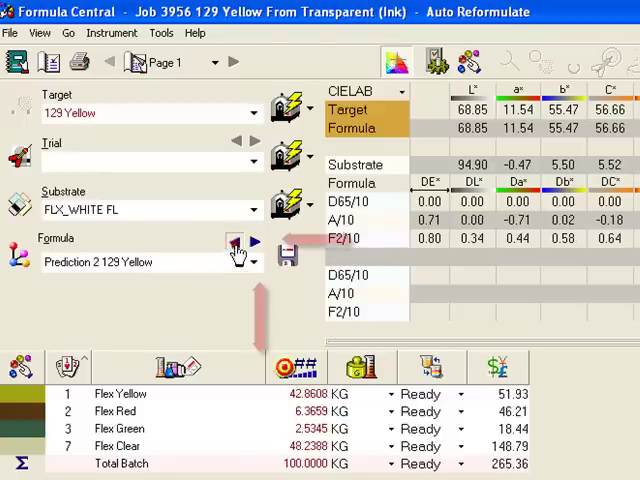
{"action": "left_click", "coordinate": [233, 241]}
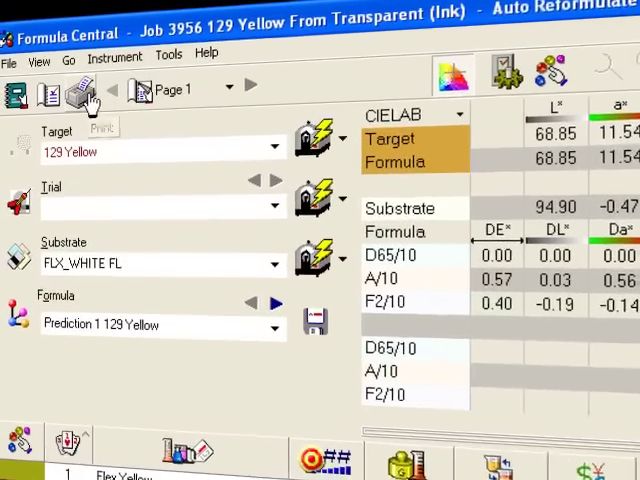
Print the Prediction 1 formula from the toolbar.
{"action": "left_click", "coordinate": [10, 57]}
{"action": "type", "text": "129 Yellow 1"}
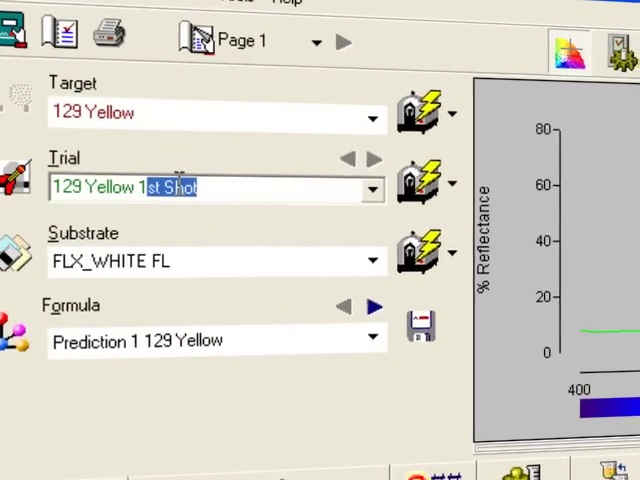
Measure the '129 Yellow 1st Shot' trial by instrument, giving DE 4.65 under D65.
{"action": "left_click", "coordinate": [357, 159]}
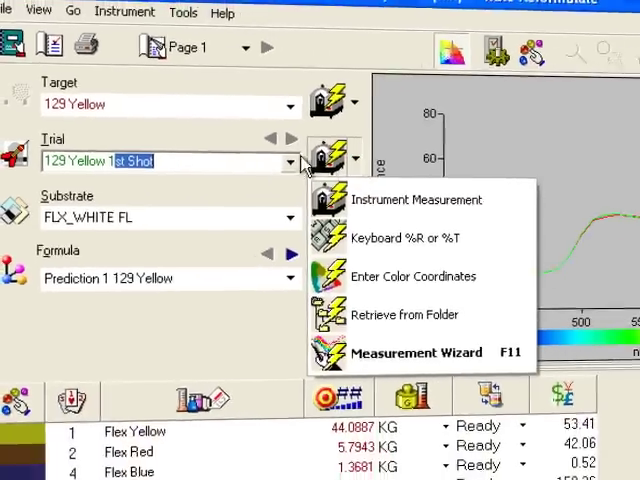
{"action": "left_click", "coordinate": [417, 199]}
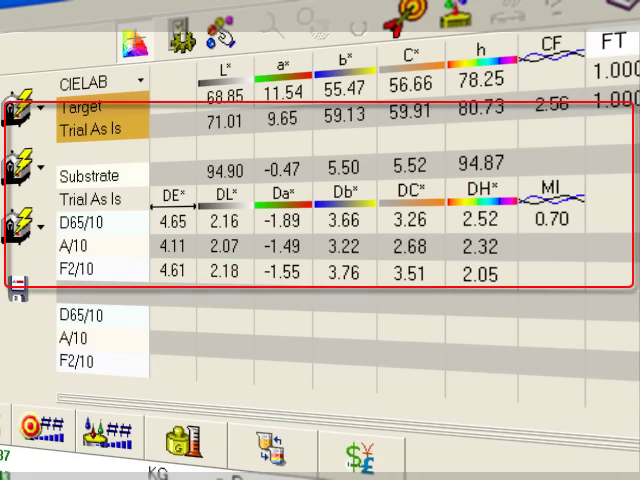
{"action": "mouse_move", "coordinate": [278, 272]}
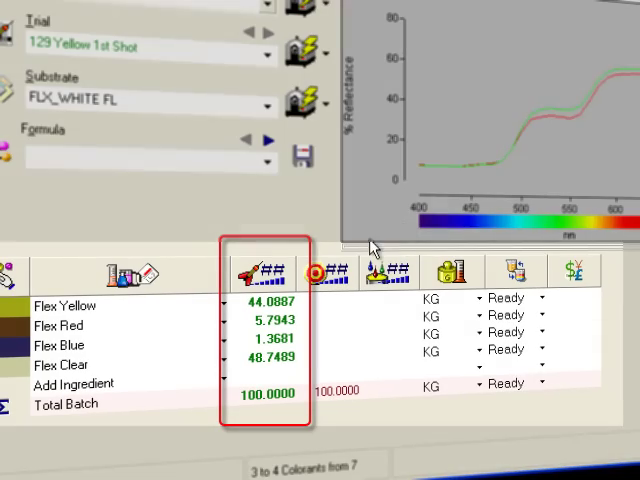
{"action": "mouse_move", "coordinate": [330, 325]}
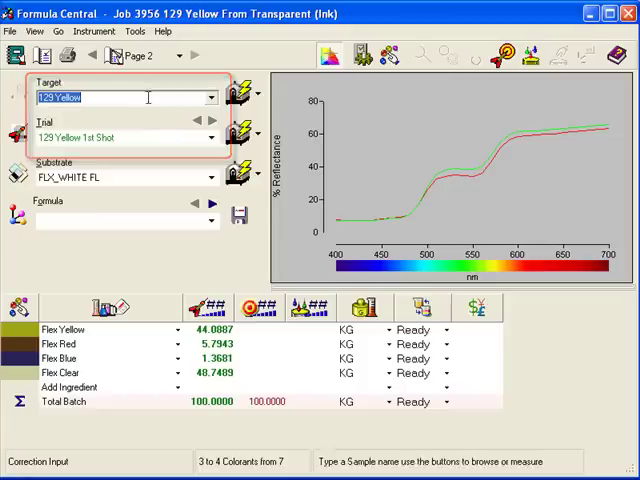
Enter 1st Shot batch amounts 44.1, 5.8, 1.4 and 48.7 KG as correction input.
{"action": "left_click", "coordinate": [120, 137]}
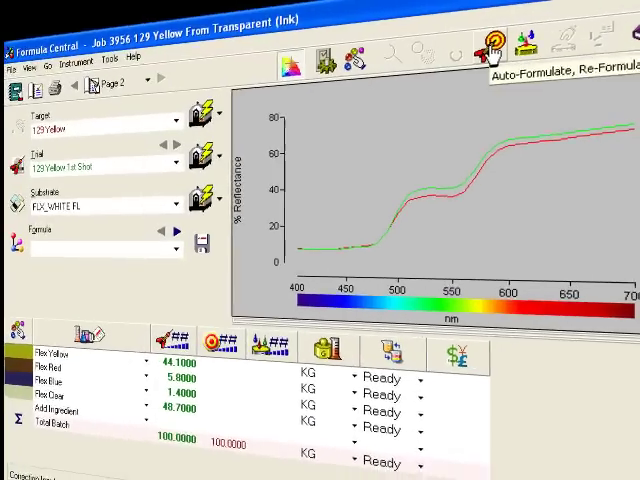
Auto-Formulate a correction for the 1st Shot, predicting DE 0.00 under D65.
{"action": "left_click", "coordinate": [502, 33]}
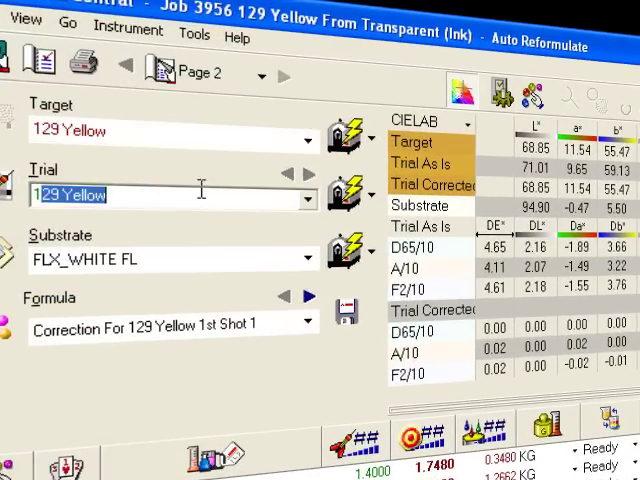
Name the trial '129 Yellow, 2nd Shot', measure it (DE 0.83) and formulate its correction.
{"action": "left_click", "coordinate": [345, 193]}
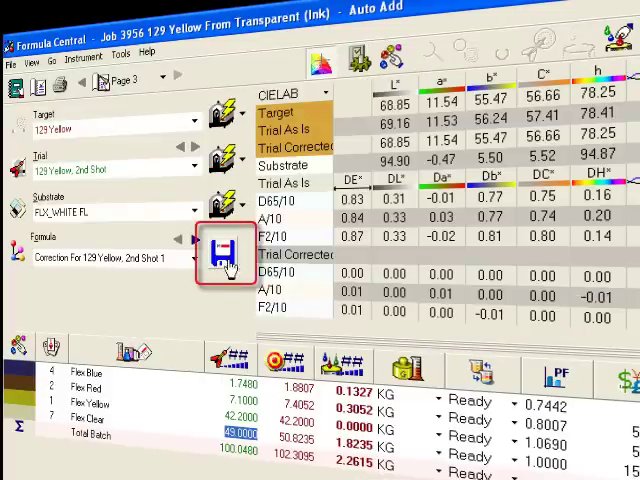
Save the corrected formula in Demo Folder as 'Standard Formula for 129 Yellow'.
{"action": "left_click", "coordinate": [226, 253]}
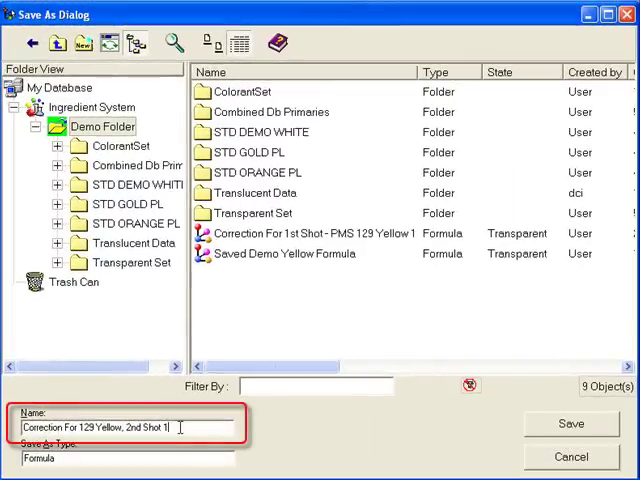
{"action": "type", "text": "Standard Formula for"}
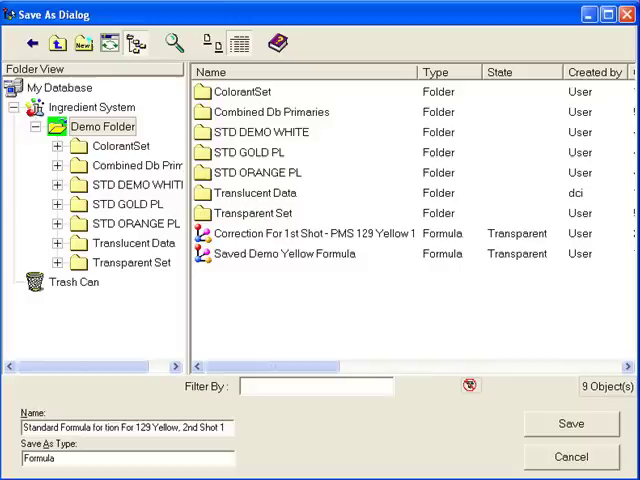
{"action": "type", "text": "Standard Formula for 129 Yellow."}
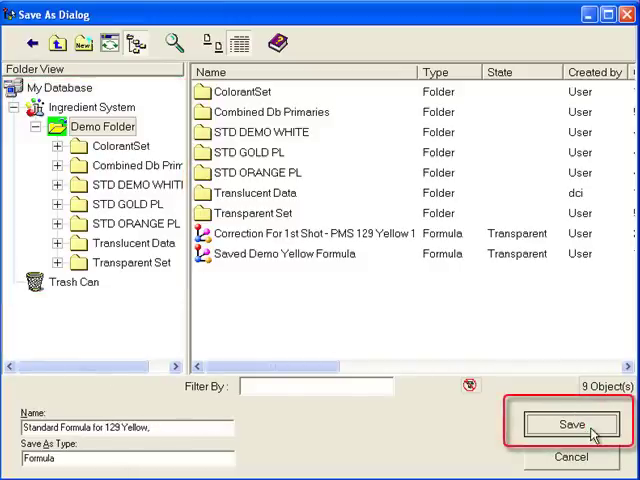
{"action": "left_click", "coordinate": [571, 424]}
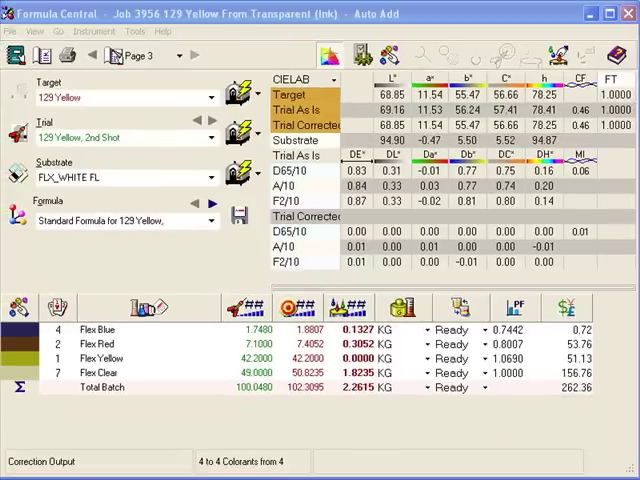